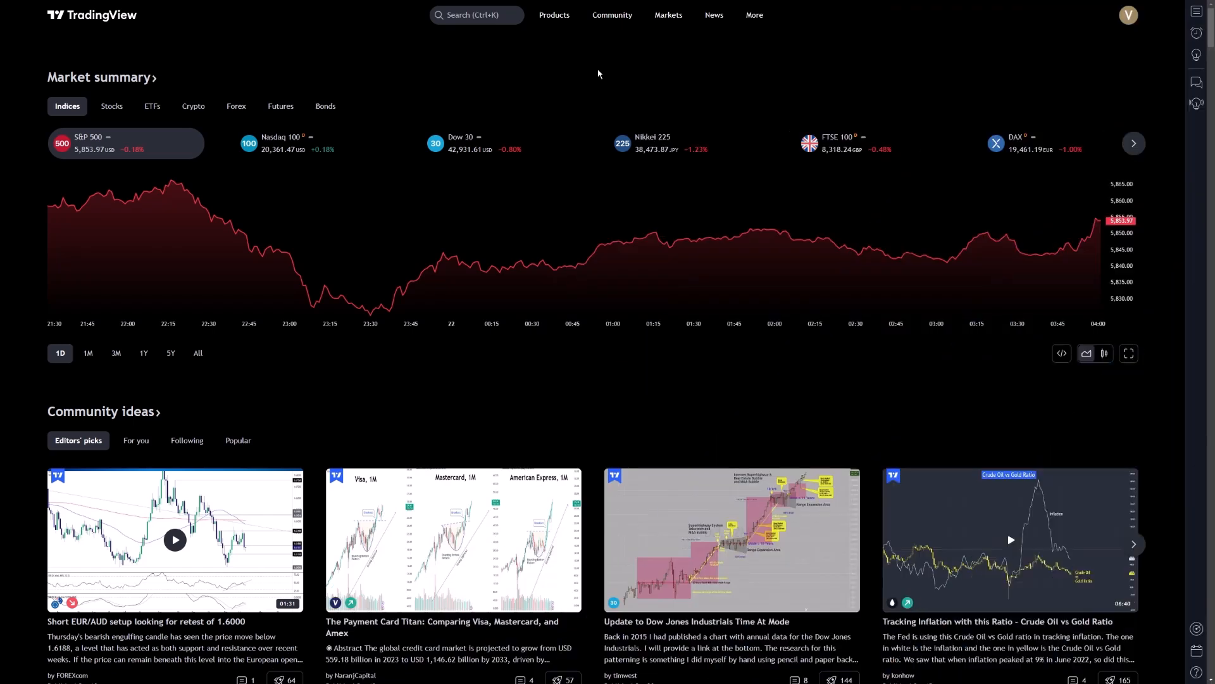
- Go from the Products menu to the Crypto pairs screener
{"action": "left_click", "coordinate": [554, 15]}
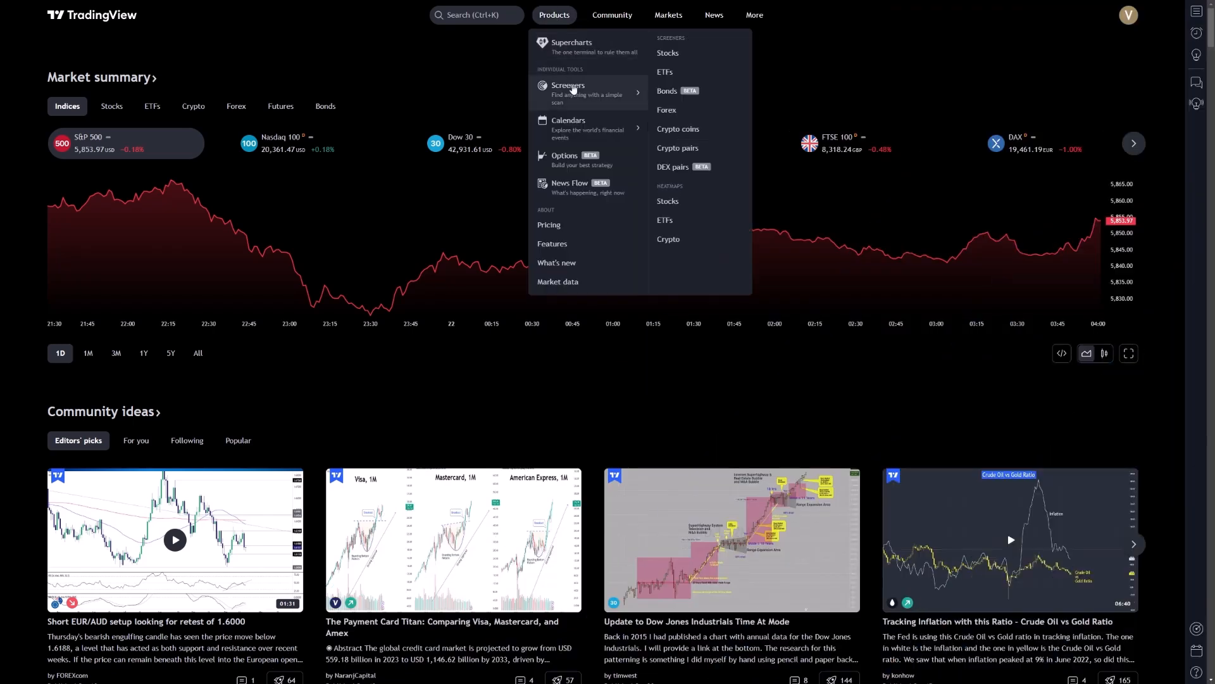
{"action": "mouse_move", "coordinate": [678, 148]}
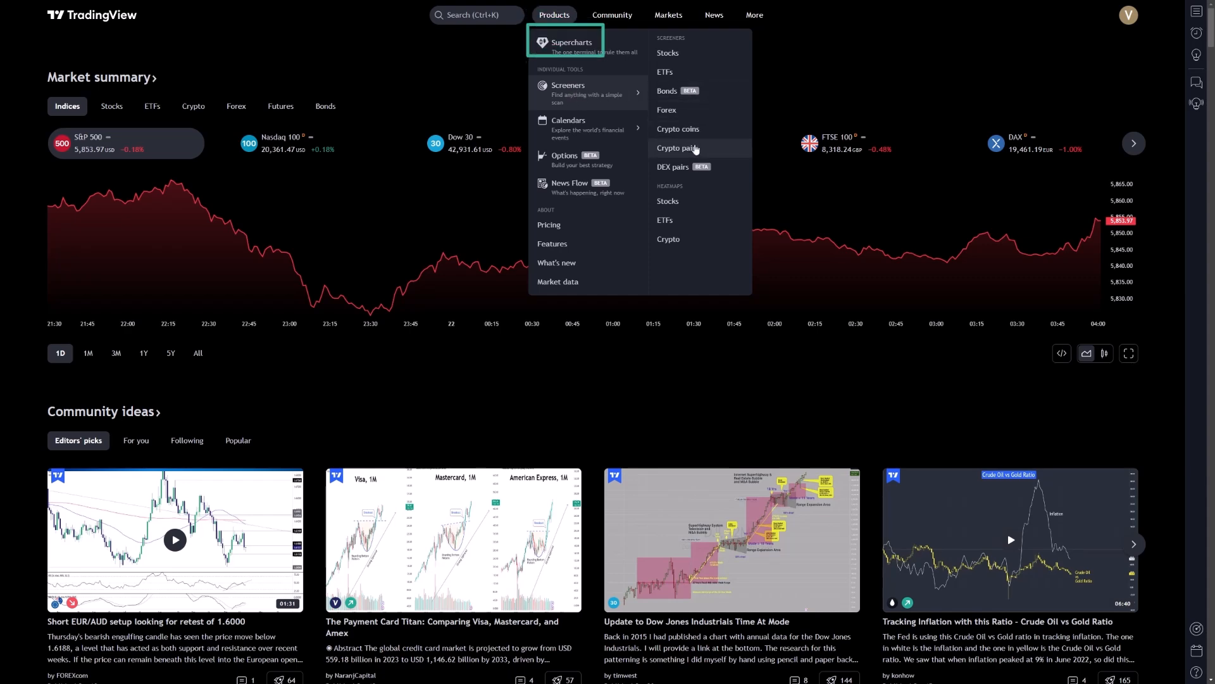
{"action": "left_click", "coordinate": [677, 148]}
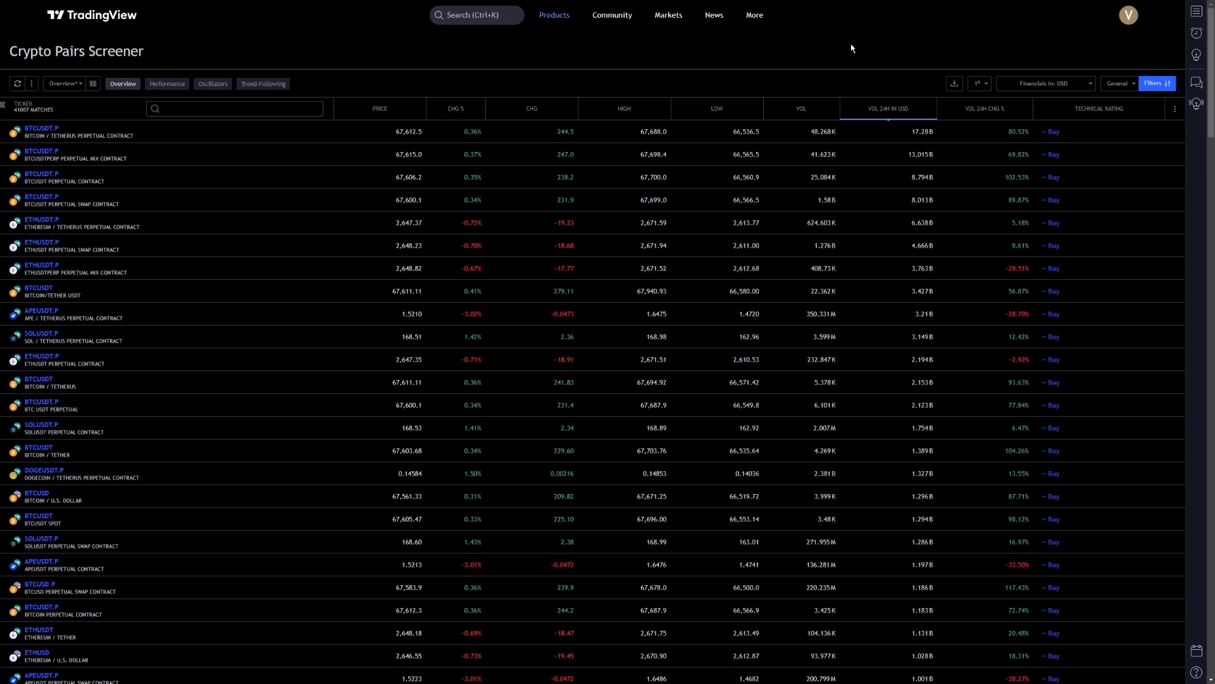
{"action": "mouse_move", "coordinate": [814, 49]}
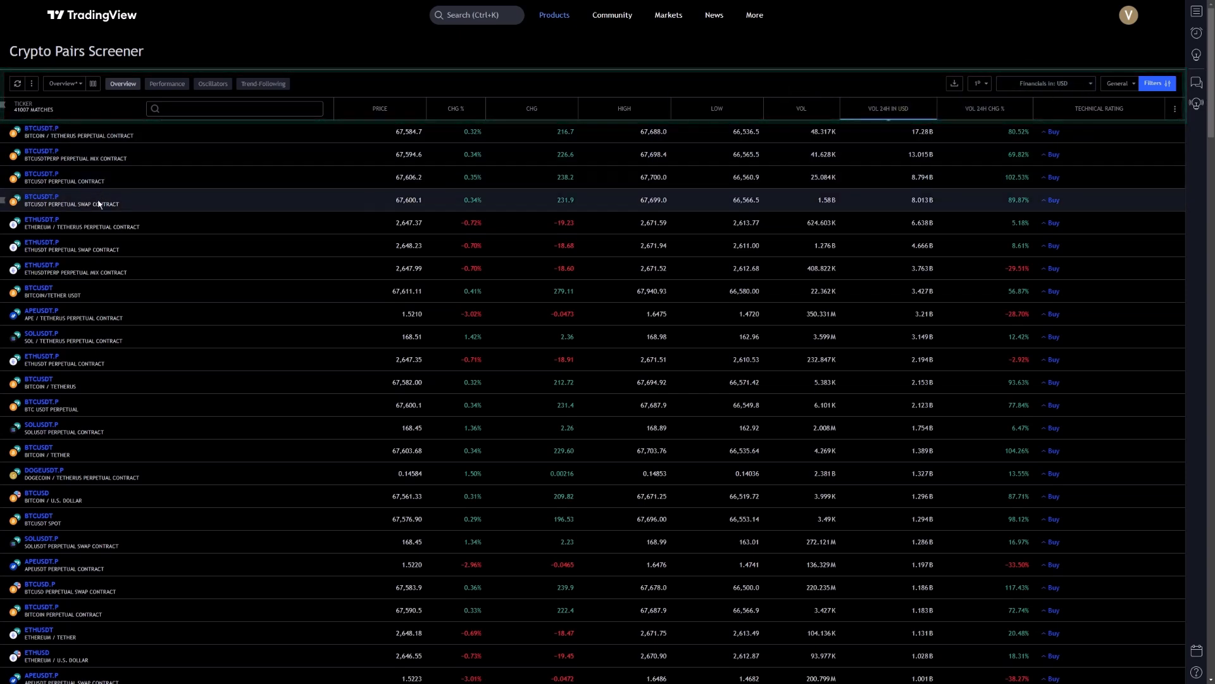
{"action": "scroll", "scroll_direction": "down", "scroll_amount": 3}
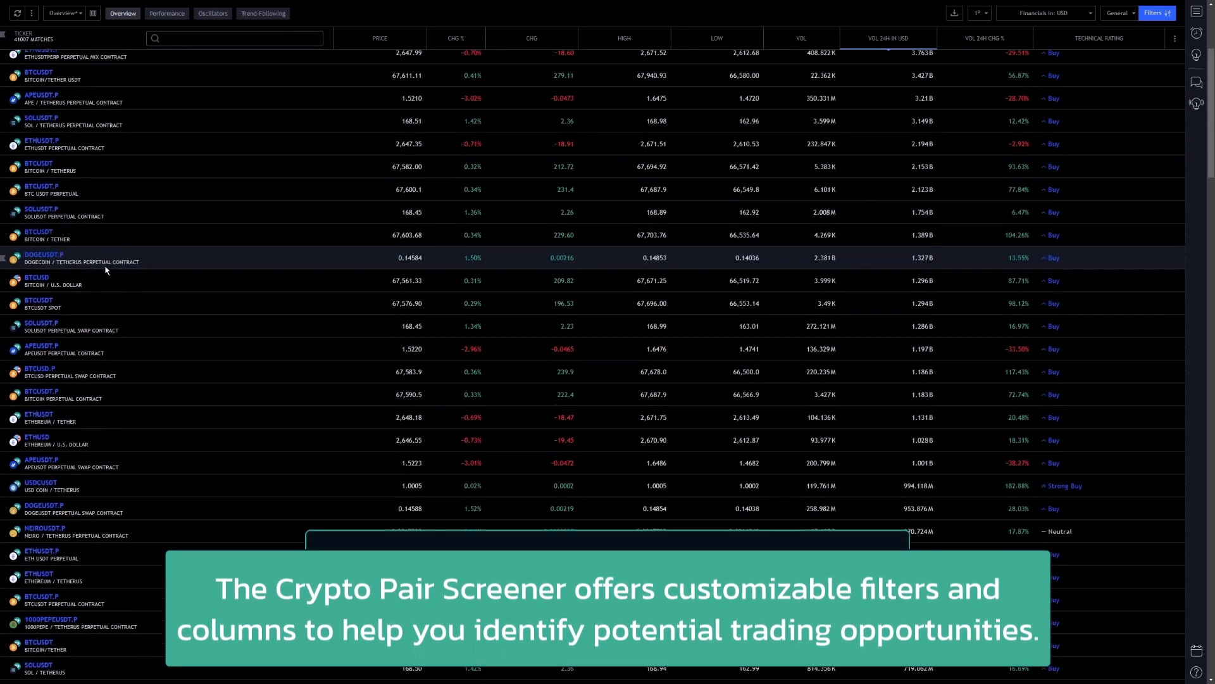
{"action": "scroll", "scroll_direction": "down", "scroll_amount": 3}
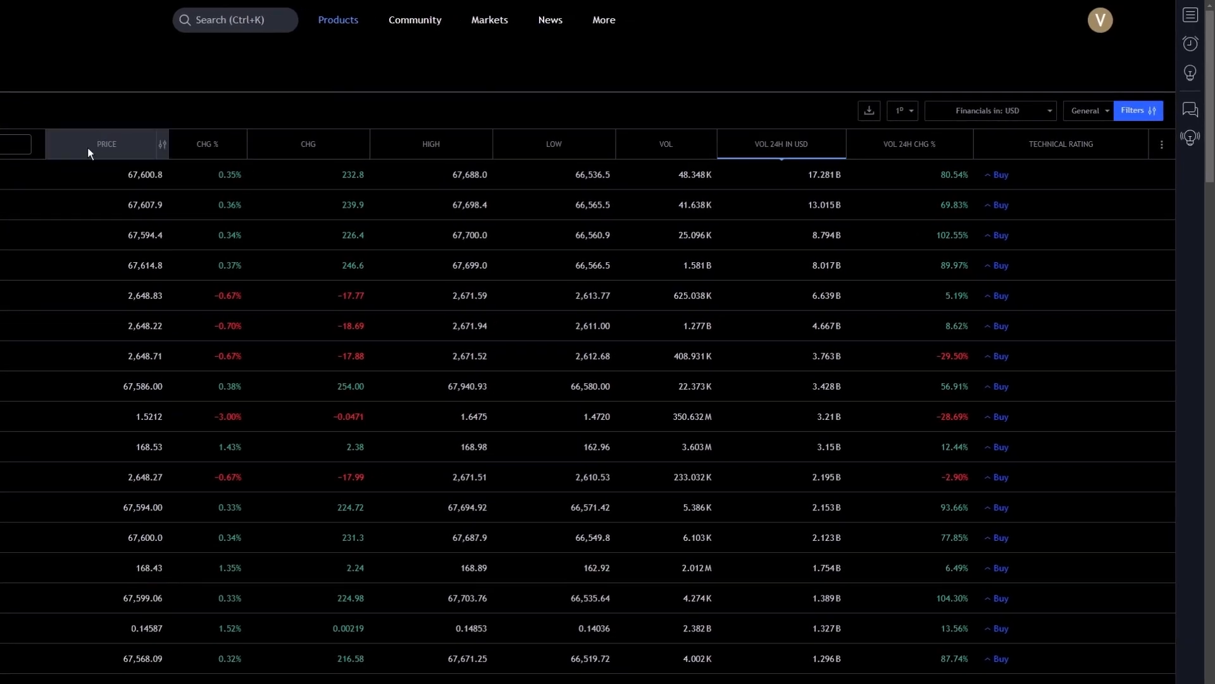
{"action": "mouse_move", "coordinate": [227, 151]}
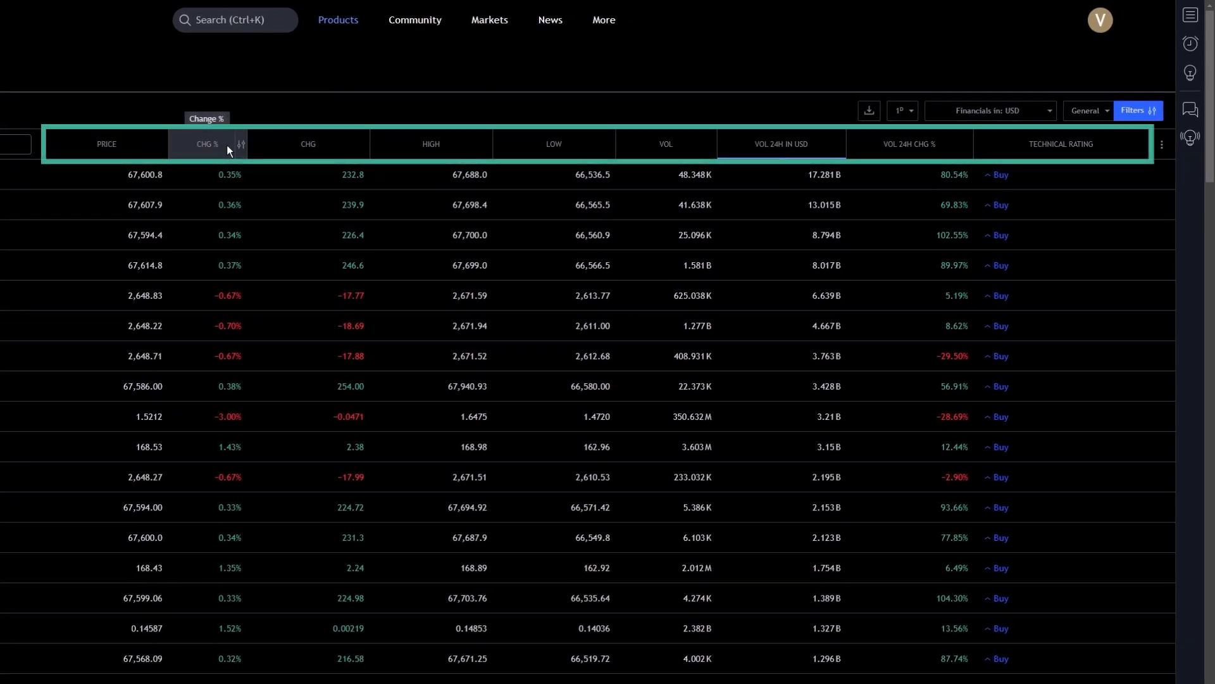
{"action": "mouse_move", "coordinate": [1088, 149]}
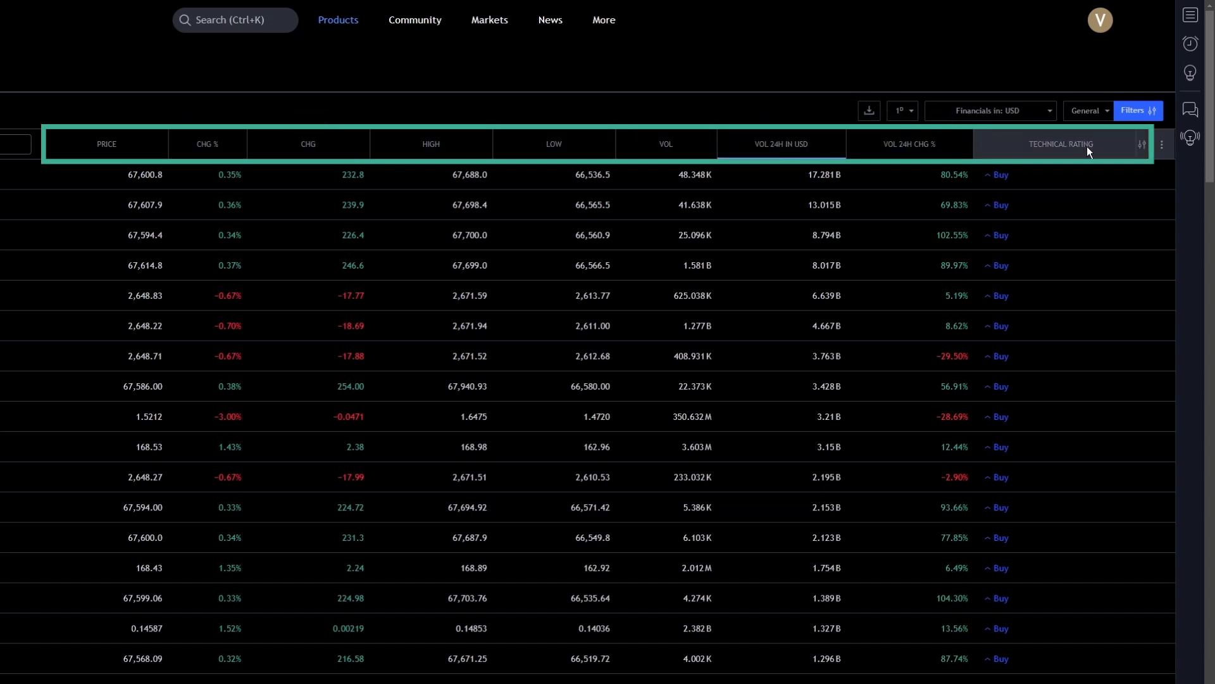
{"action": "mouse_move", "coordinate": [1056, 152]}
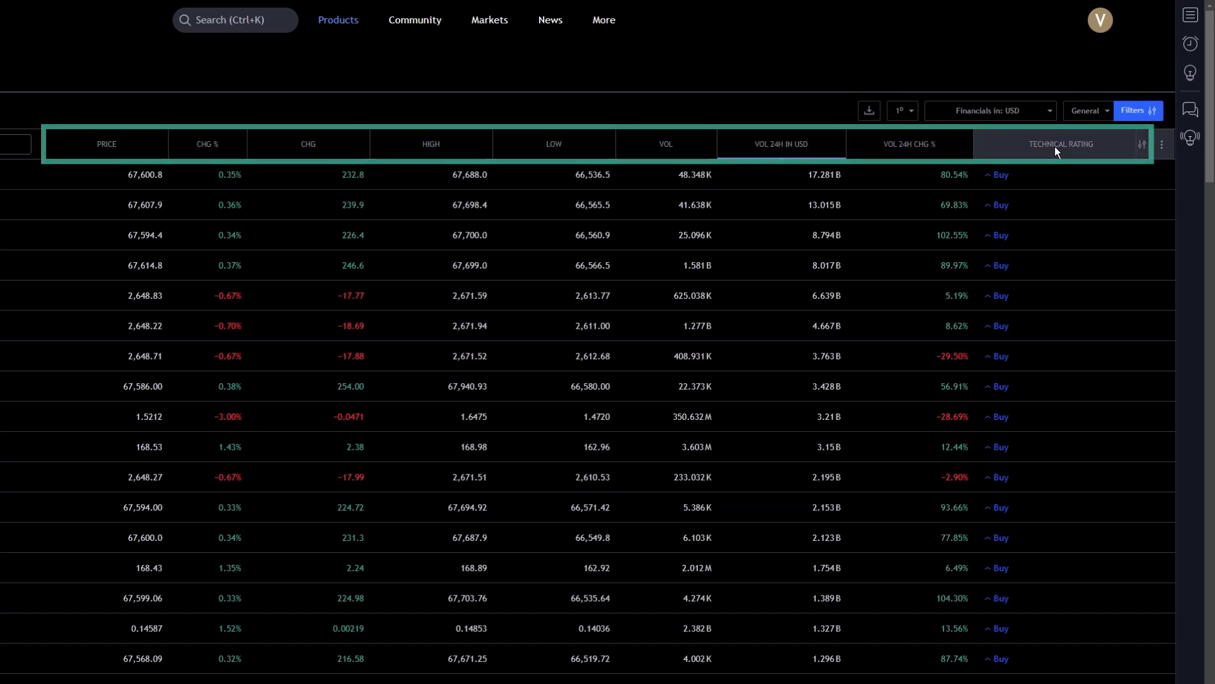
{"action": "mouse_move", "coordinate": [666, 144]}
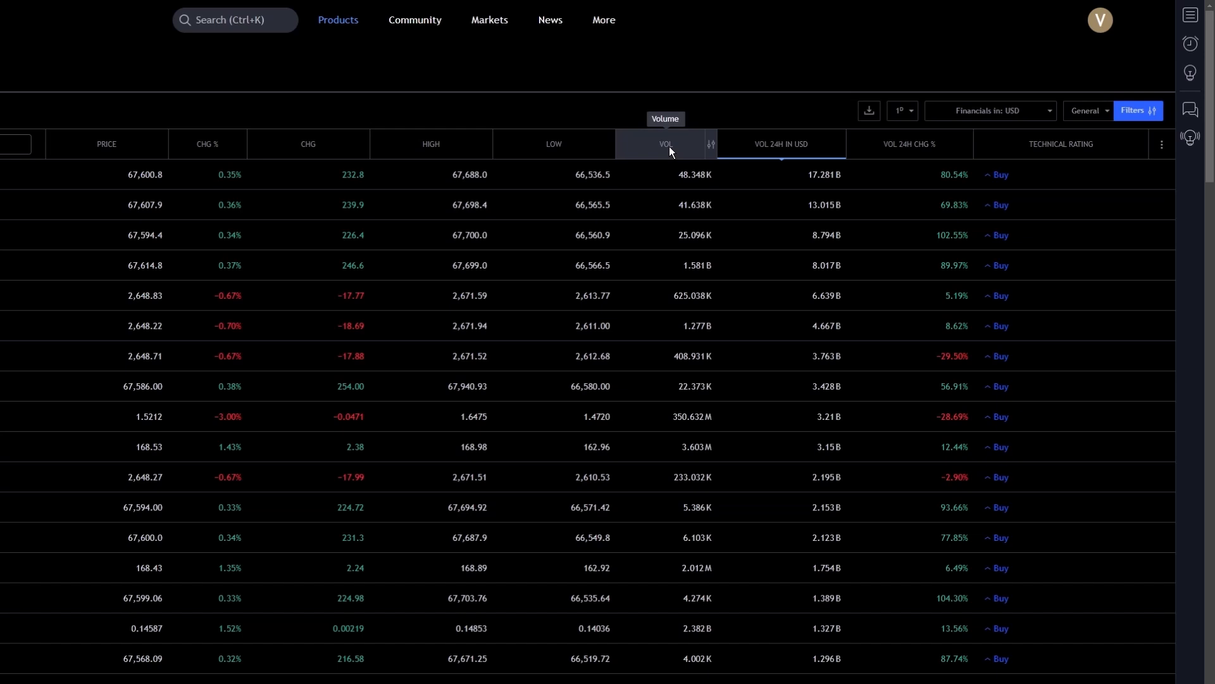
- Sort crypto pairs by the VOL column in descending order and scroll the results
{"action": "left_click", "coordinate": [665, 145]}
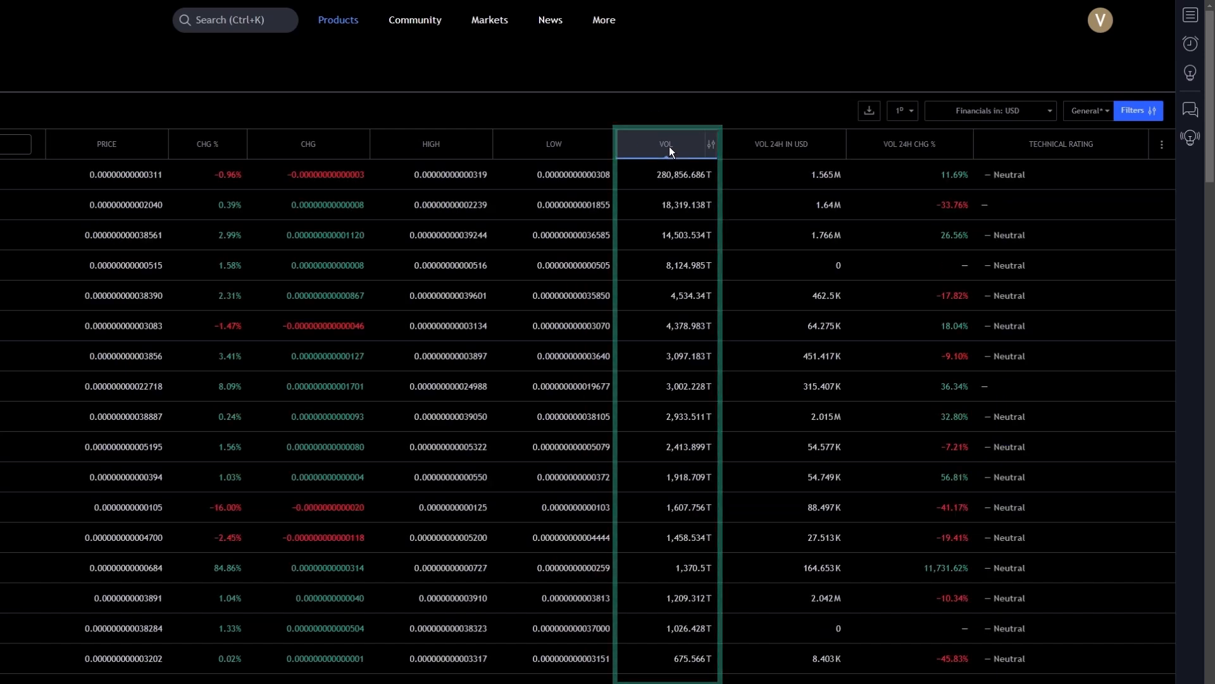
{"action": "left_click", "coordinate": [666, 144]}
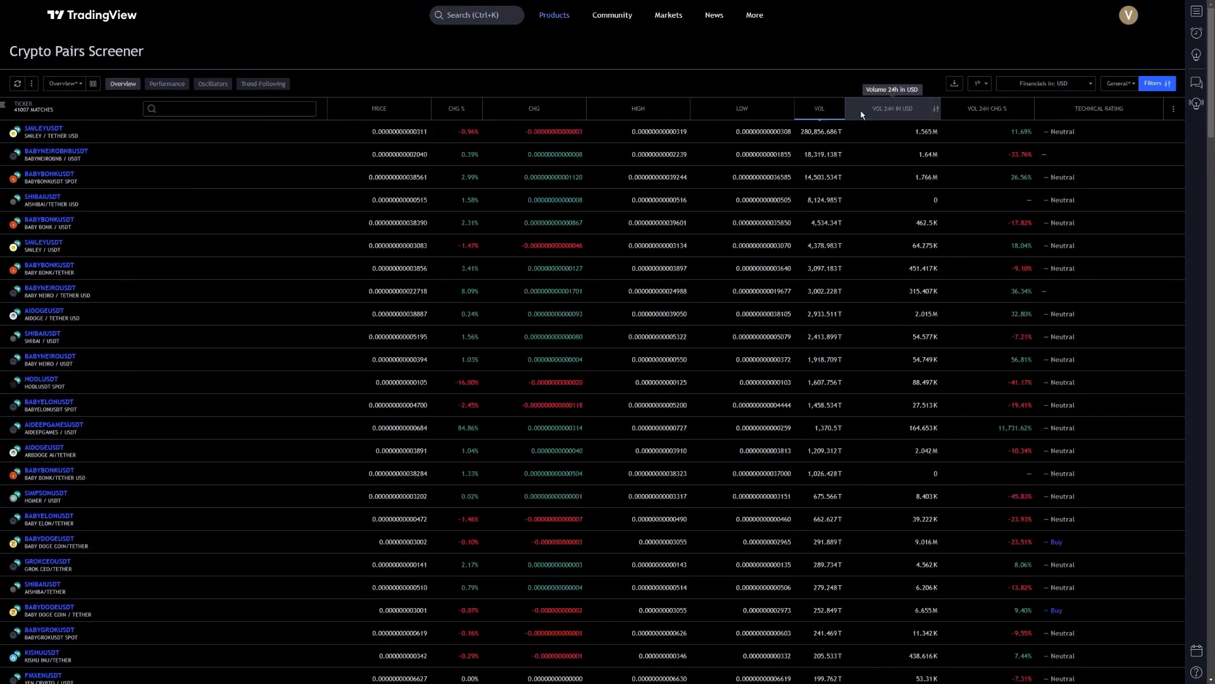
{"action": "mouse_move", "coordinate": [138, 151]}
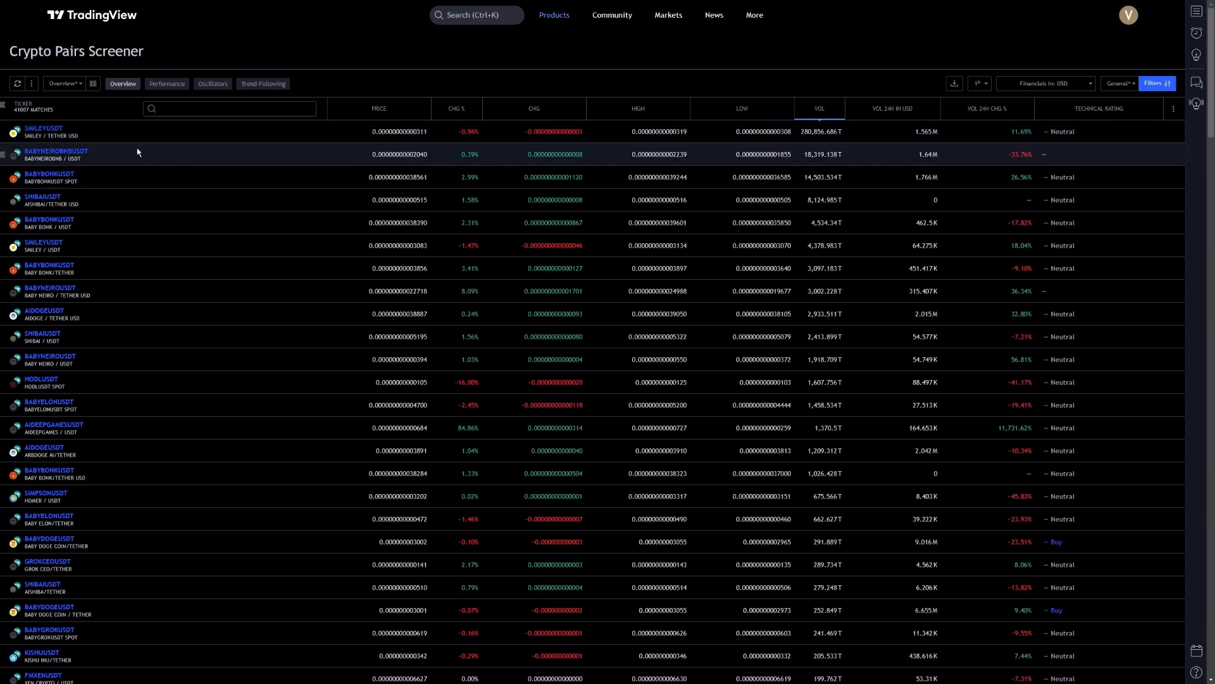
{"action": "scroll", "scroll_direction": "down", "scroll_amount": 3}
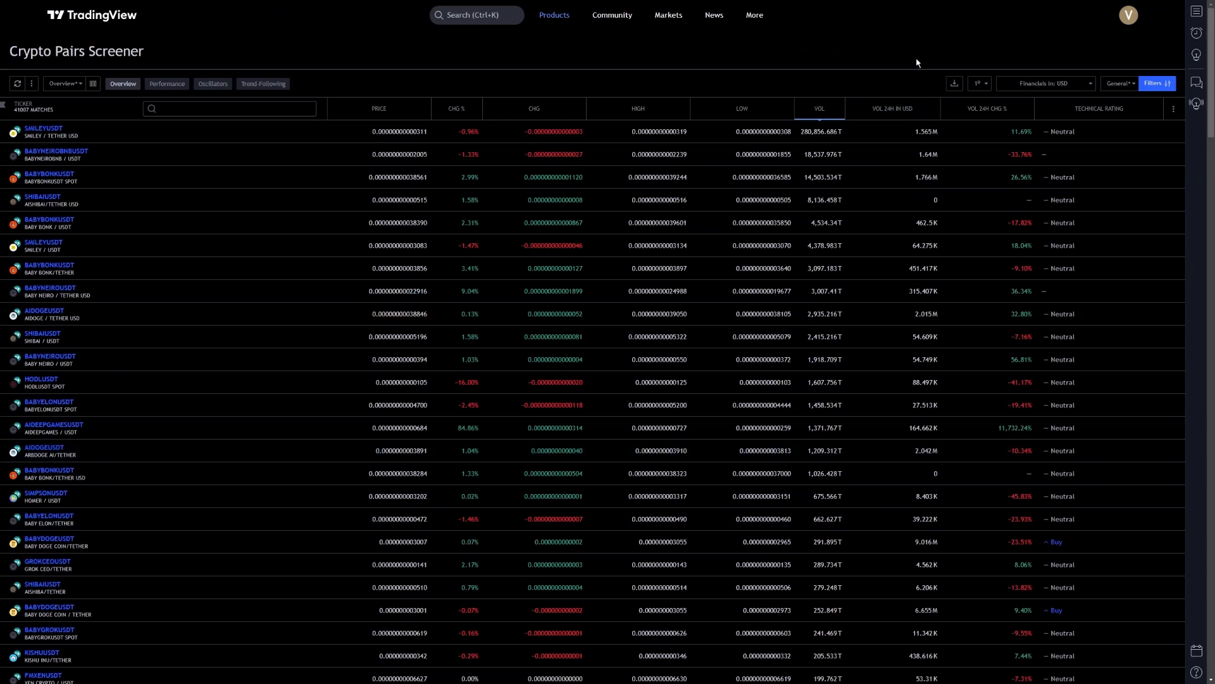
{"action": "mouse_move", "coordinate": [1058, 59]}
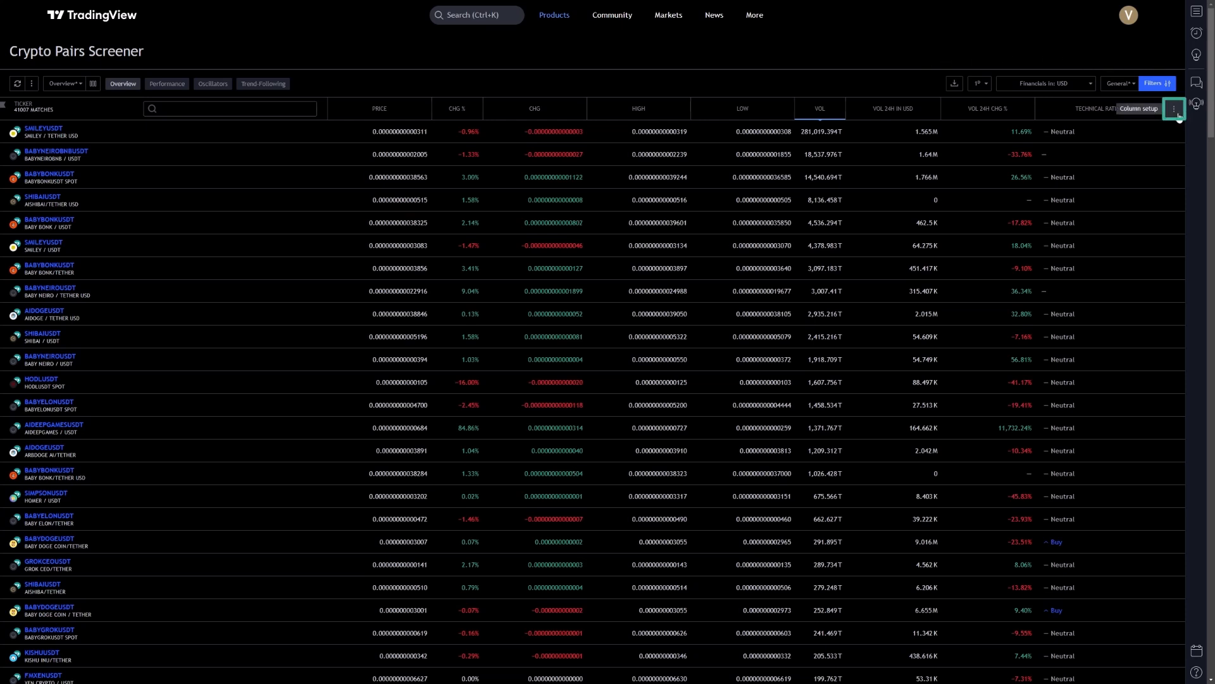
- Add the Relative Strength Index (14) column and filter it to below or equal 30
{"action": "left_click", "coordinate": [1174, 108]}
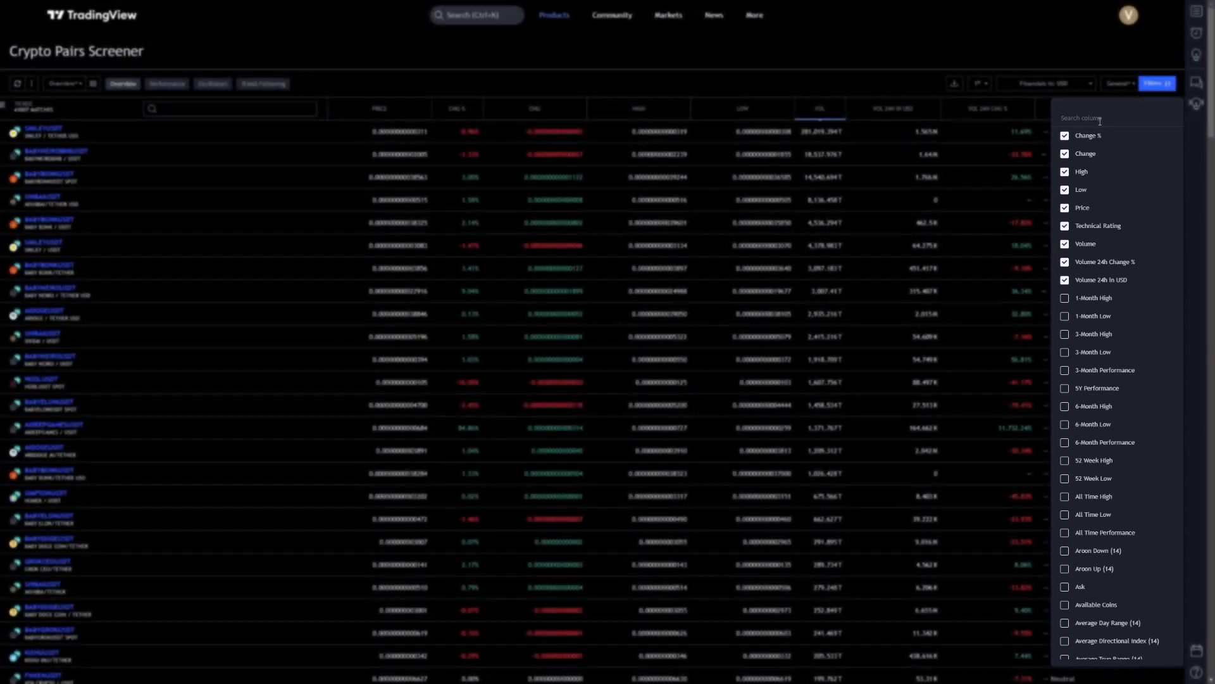
{"action": "type", "text": "Rela"}
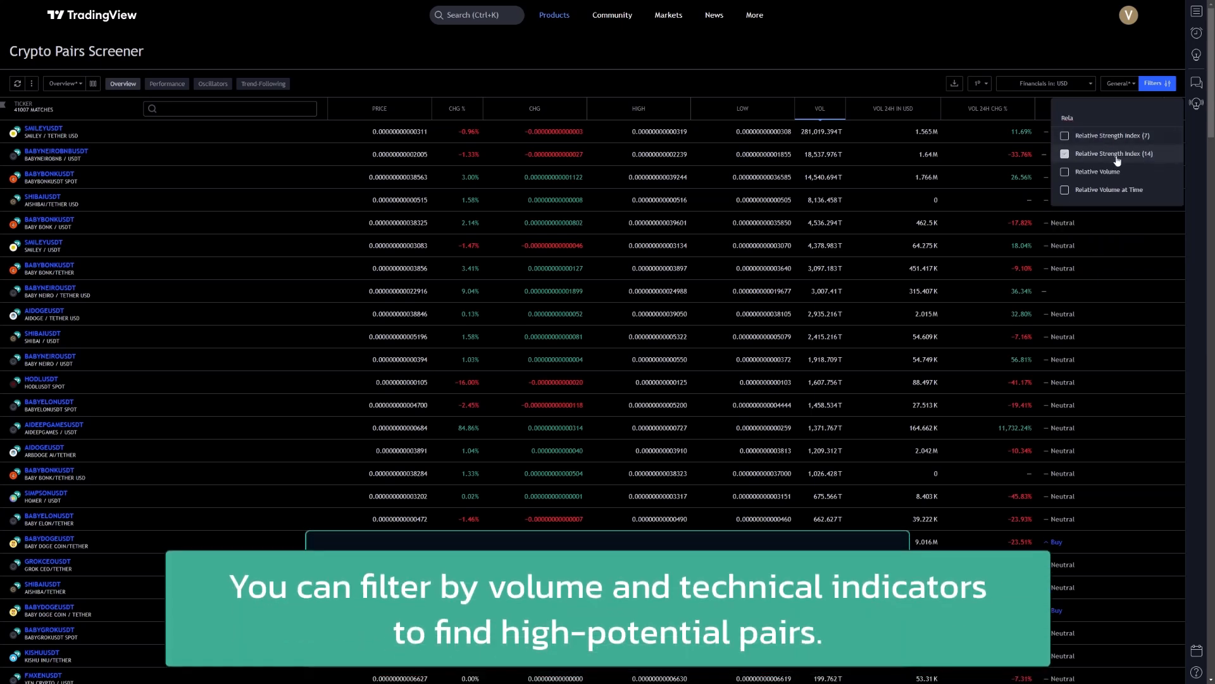
{"action": "left_click", "coordinate": [1065, 152]}
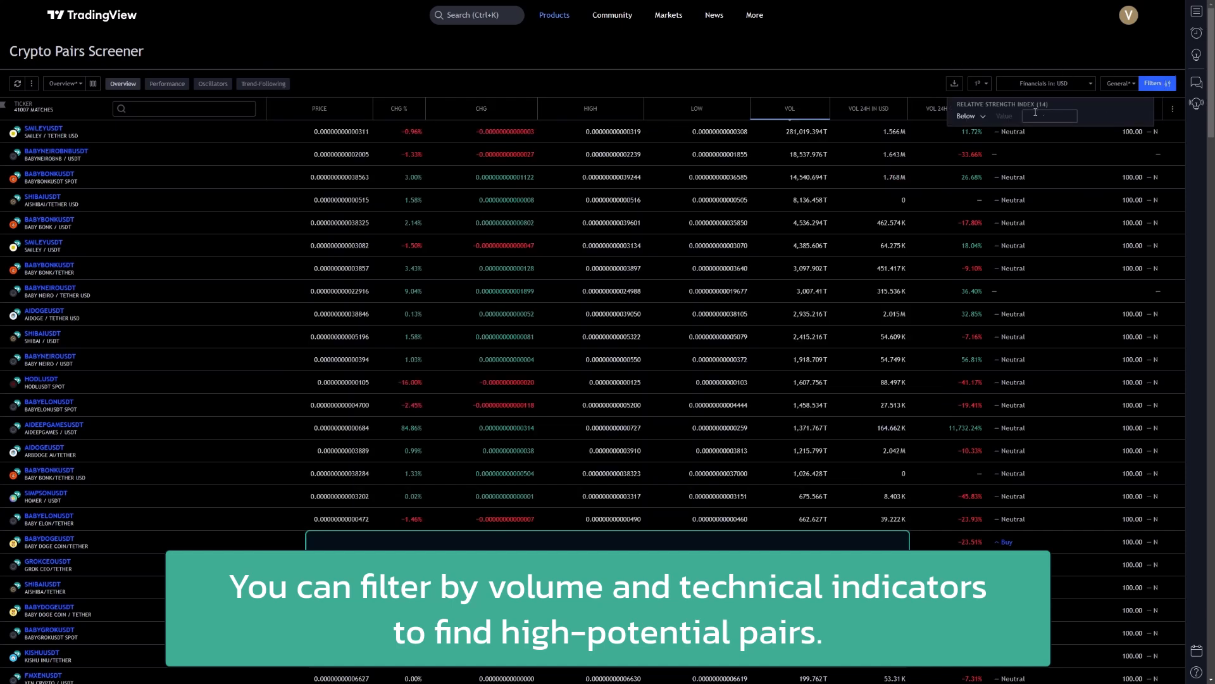
{"action": "left_click", "coordinate": [969, 117]}
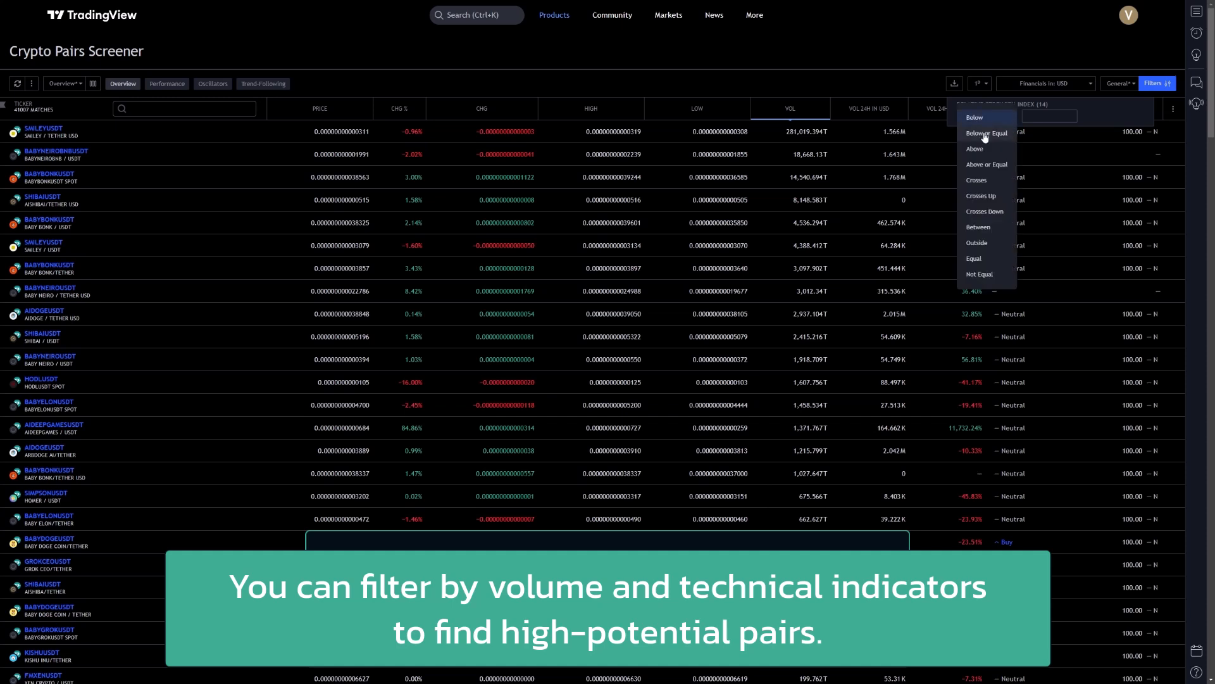
{"action": "left_click", "coordinate": [987, 134]}
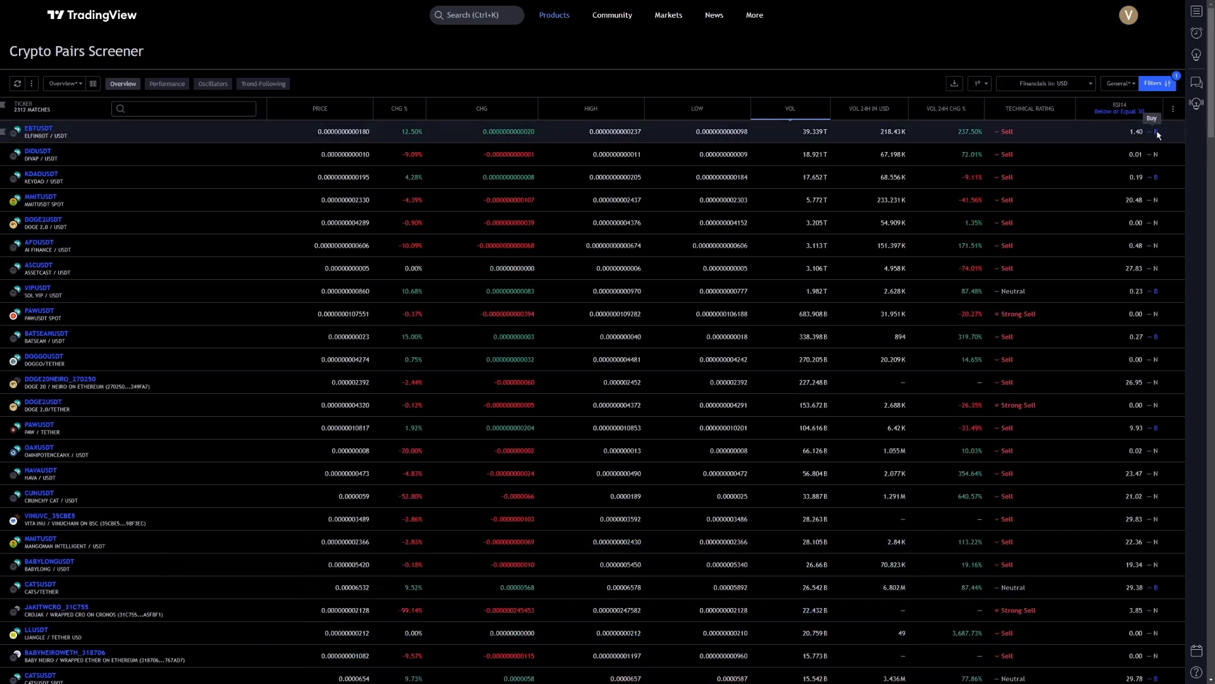
- Sort by CHG %, toggling back to biggest gainers like FARUSDT first
{"action": "left_click", "coordinate": [400, 108]}
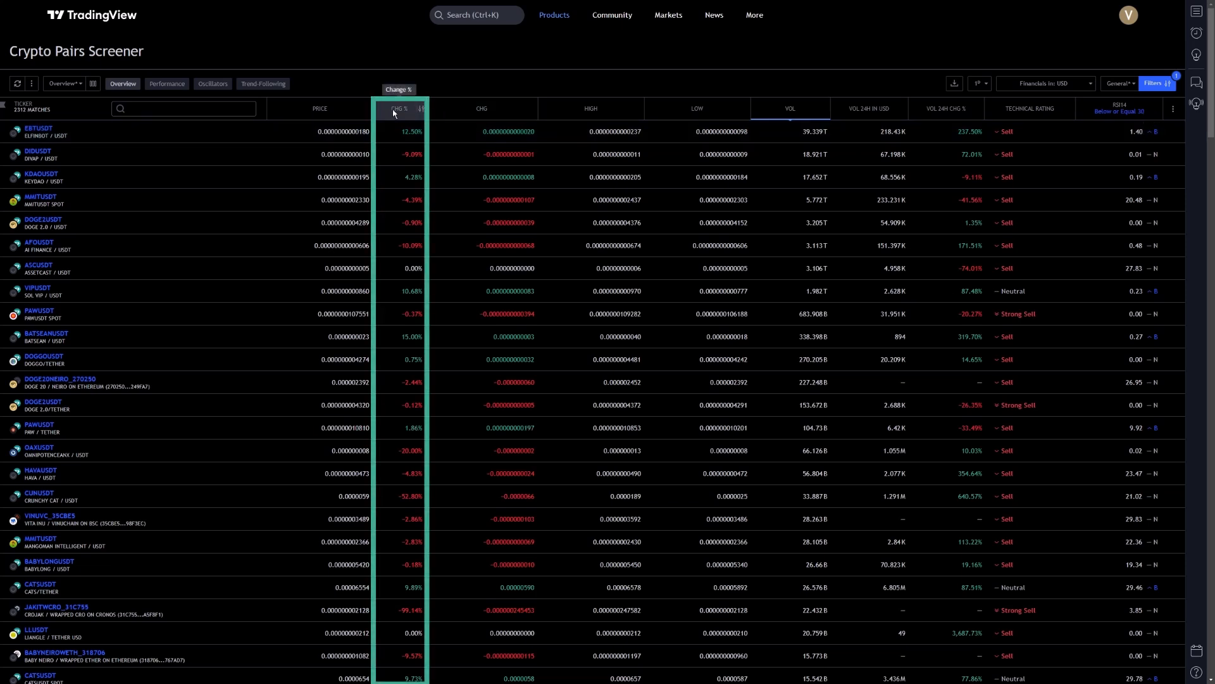
{"action": "left_click", "coordinate": [402, 108]}
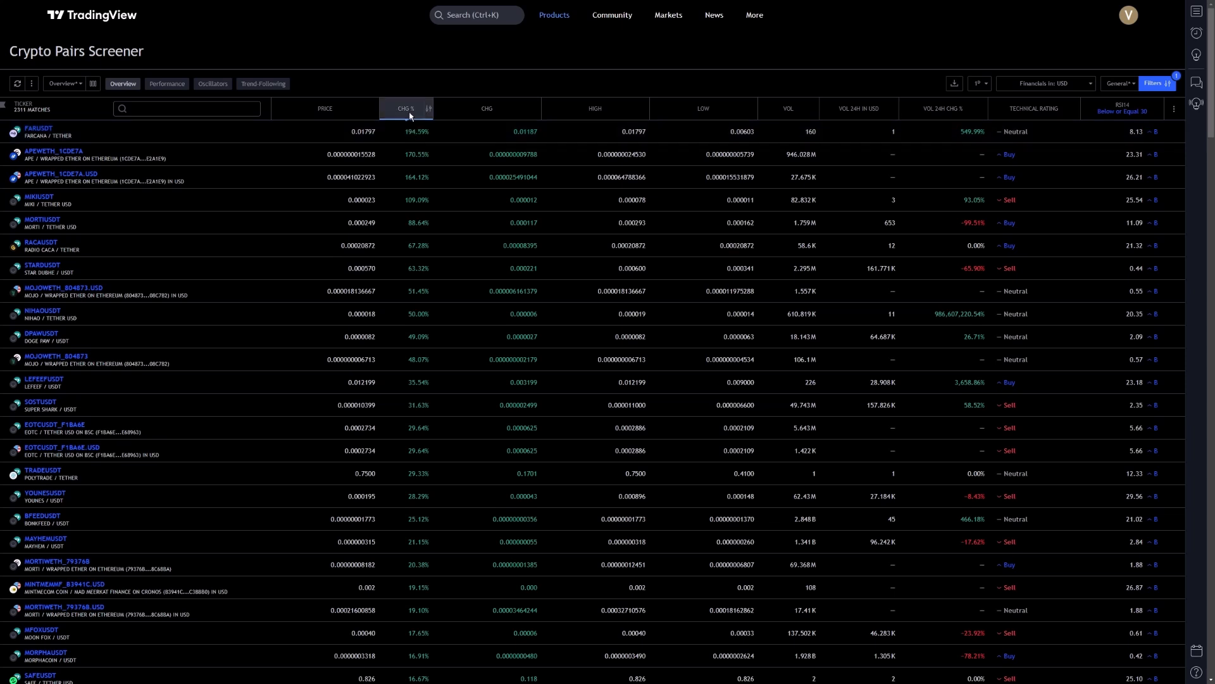
{"action": "left_click", "coordinate": [428, 108]}
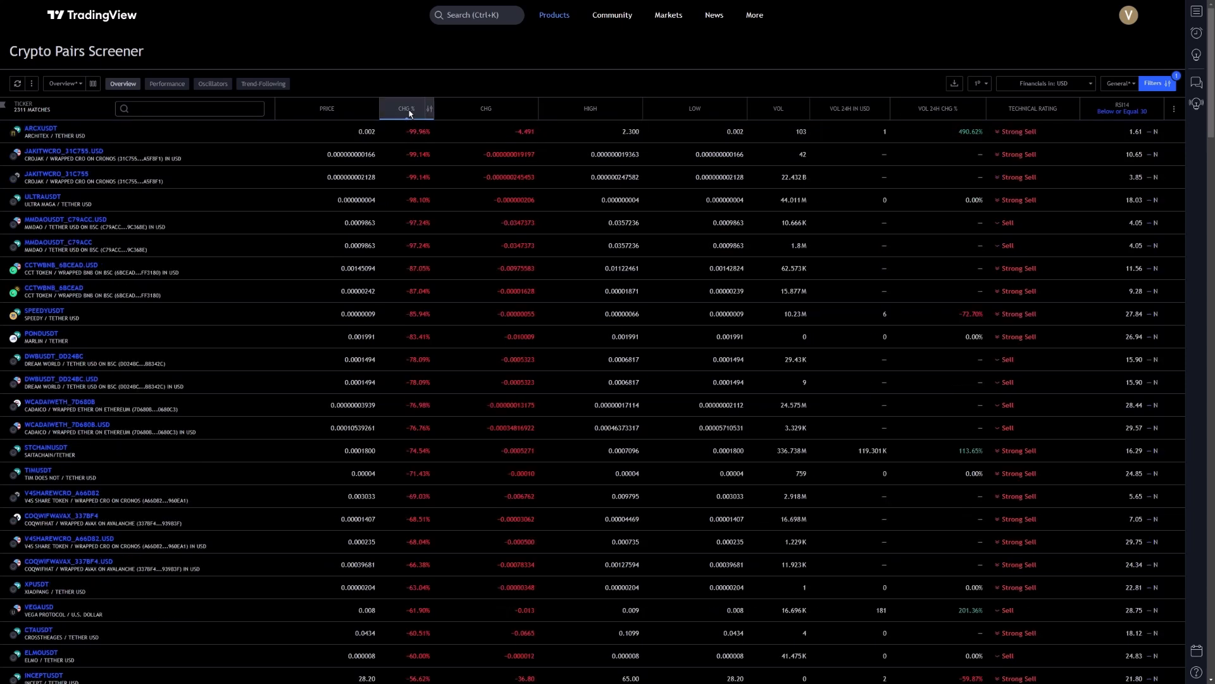
{"action": "left_click", "coordinate": [407, 108]}
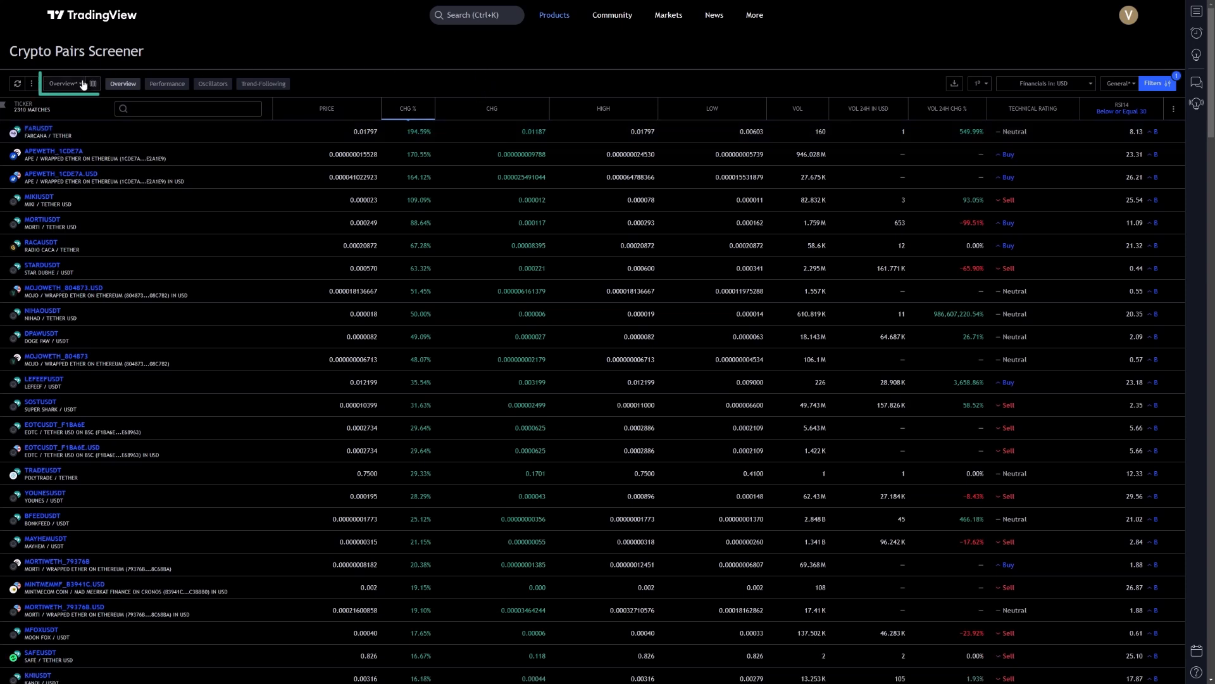
- Save the current columns as the 'MyScreener' column set and make it active
{"action": "left_click", "coordinate": [66, 84]}
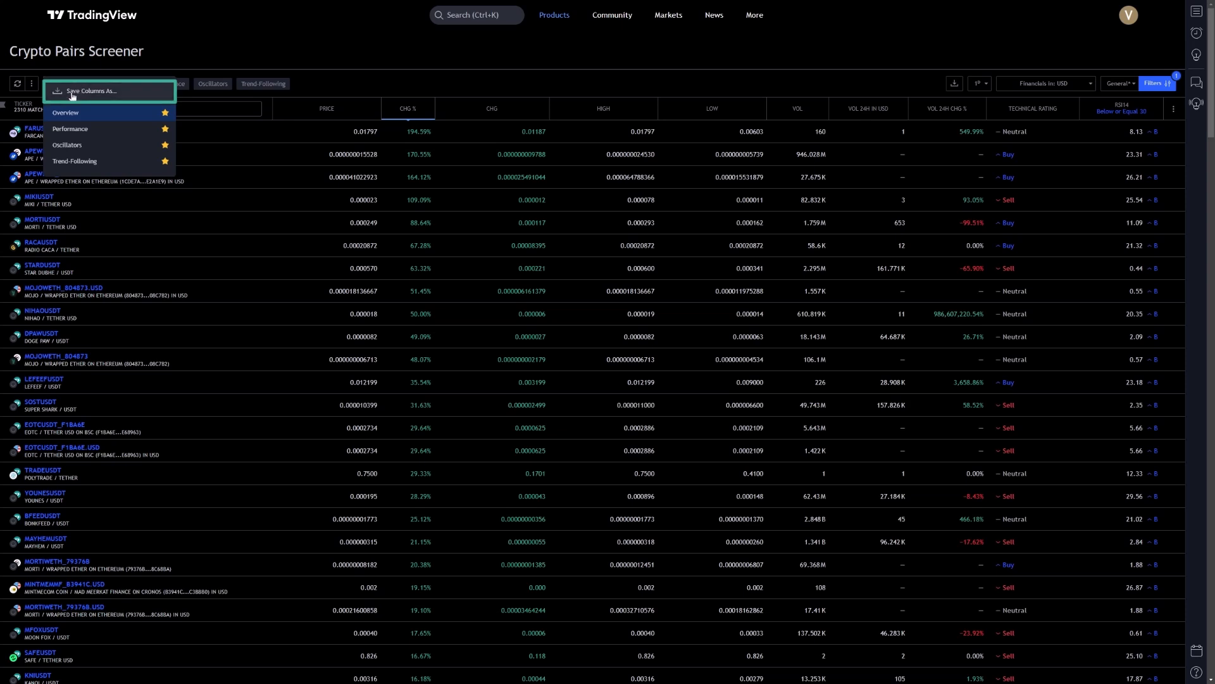
{"action": "left_click", "coordinate": [90, 91]}
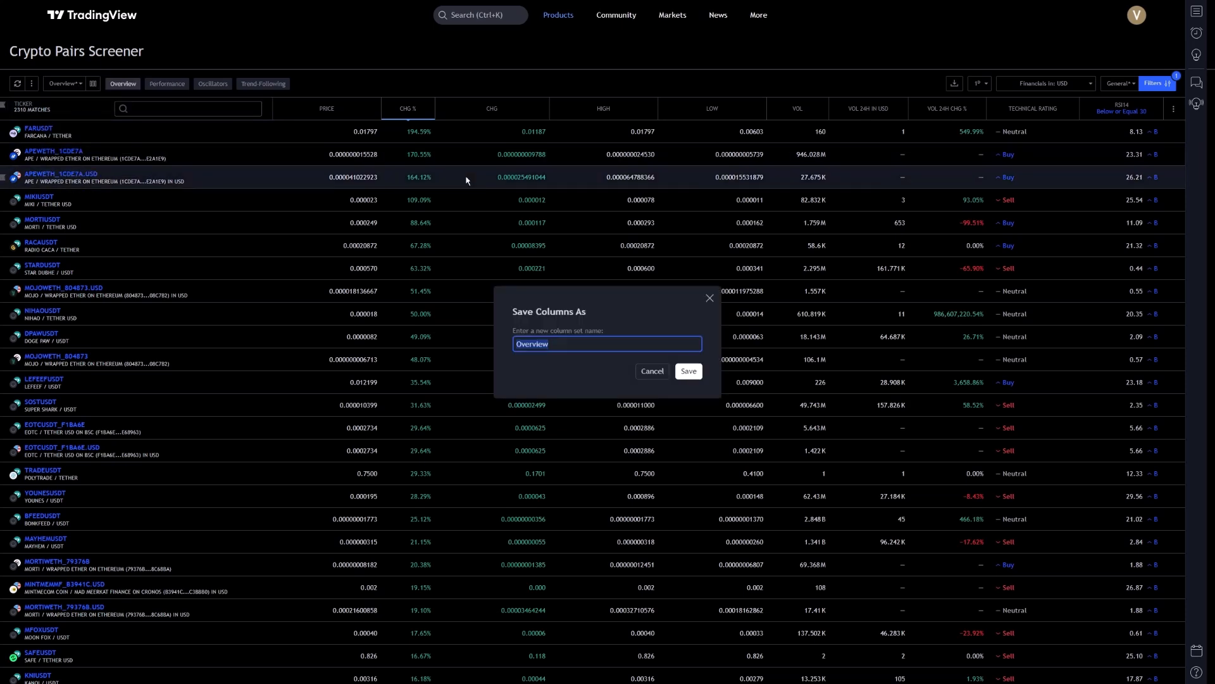
{"action": "type", "text": "My"}
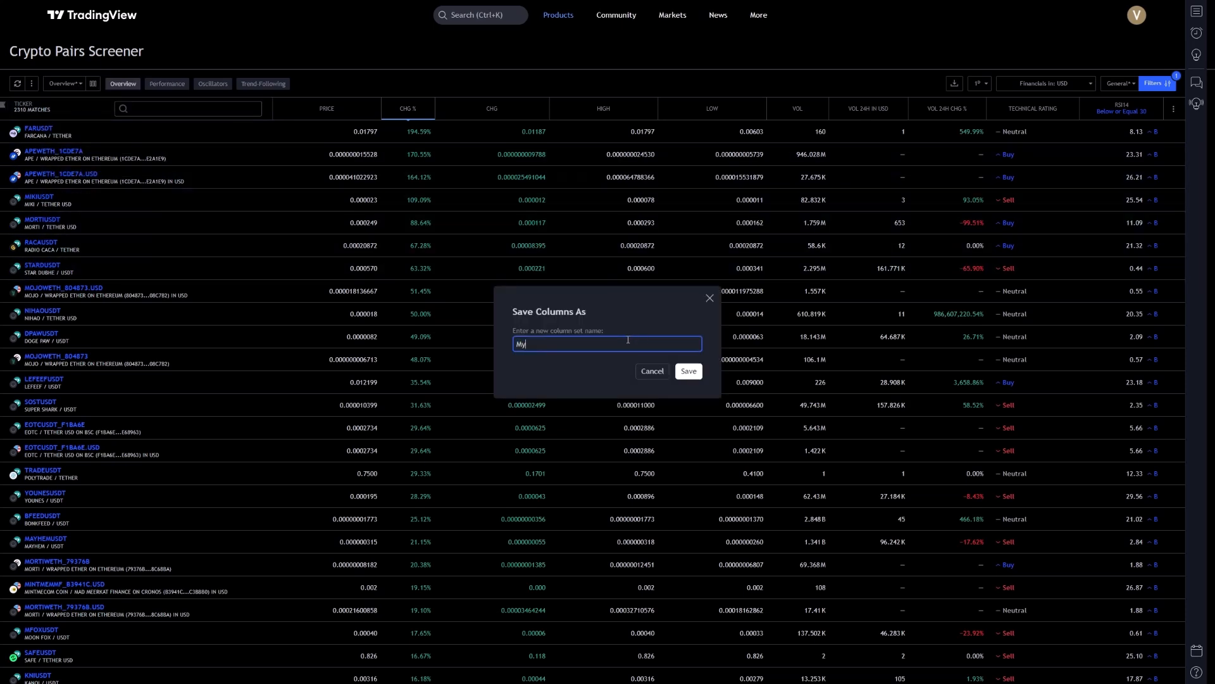
{"action": "type", "text": "Scr"}
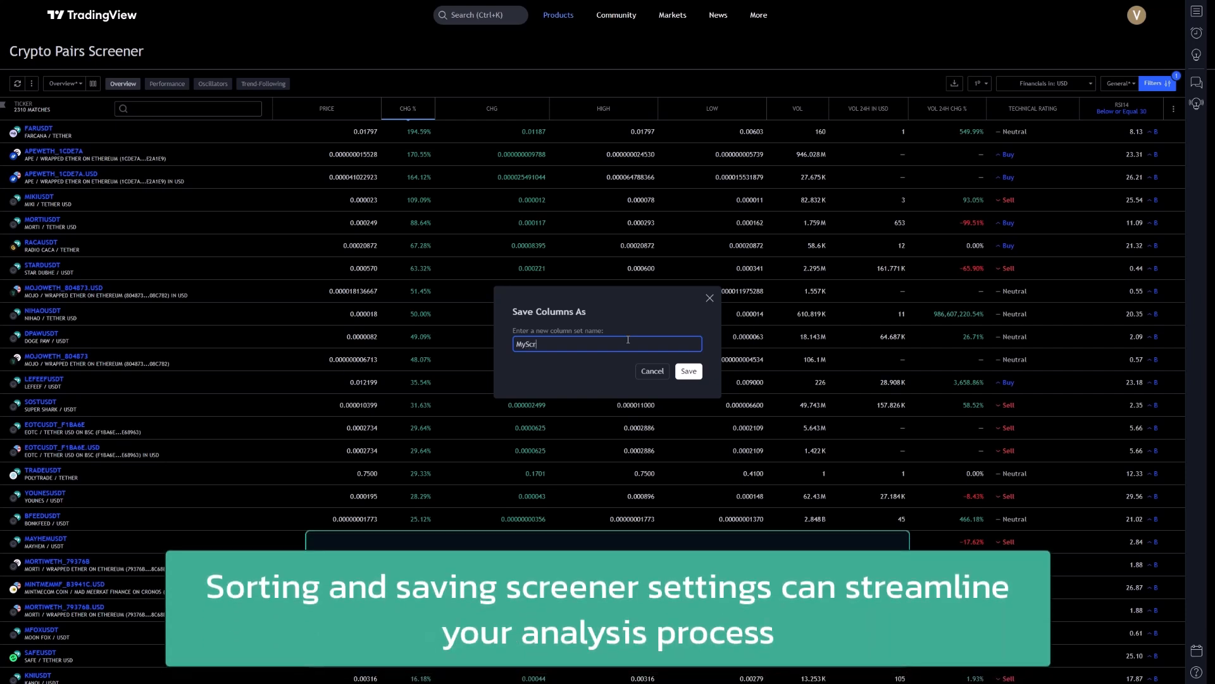
{"action": "type", "text": "eener"}
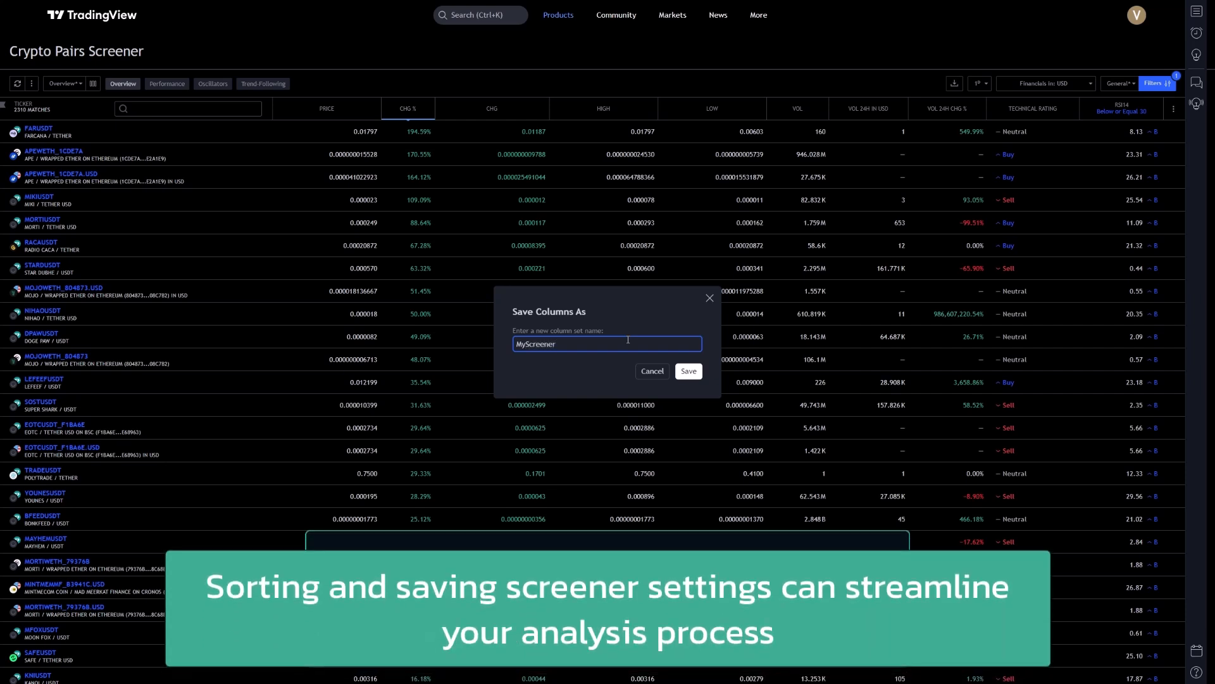
{"action": "left_click", "coordinate": [687, 370]}
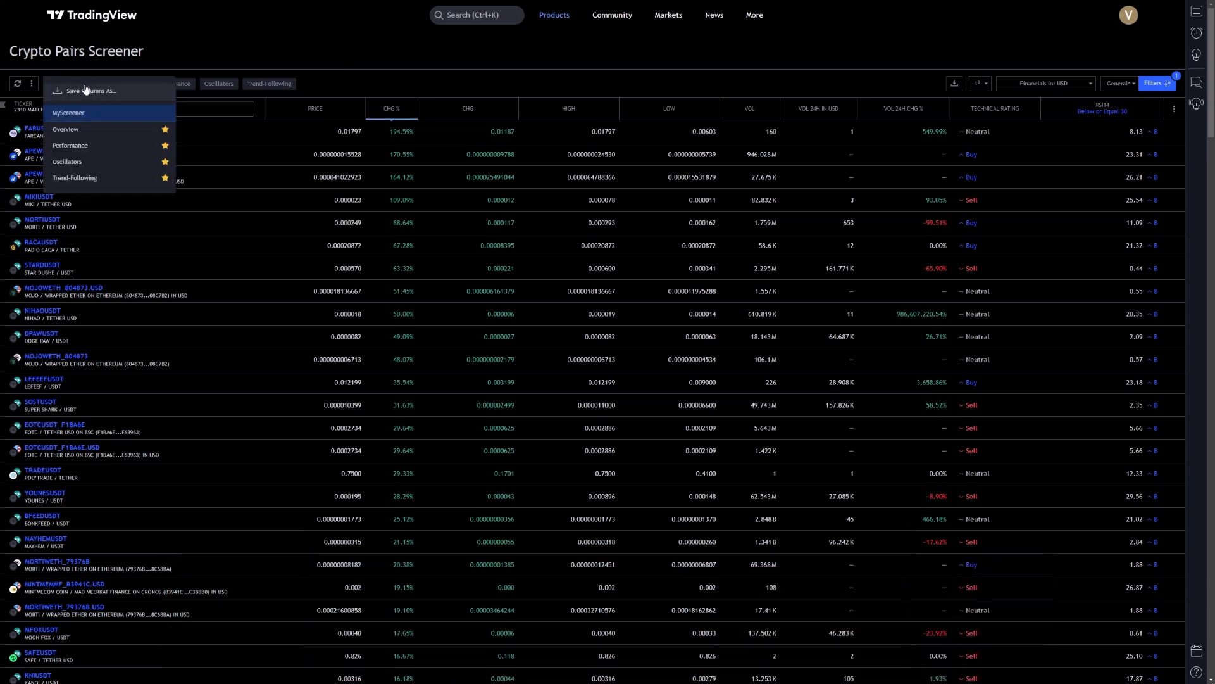
{"action": "left_click", "coordinate": [498, 59]}
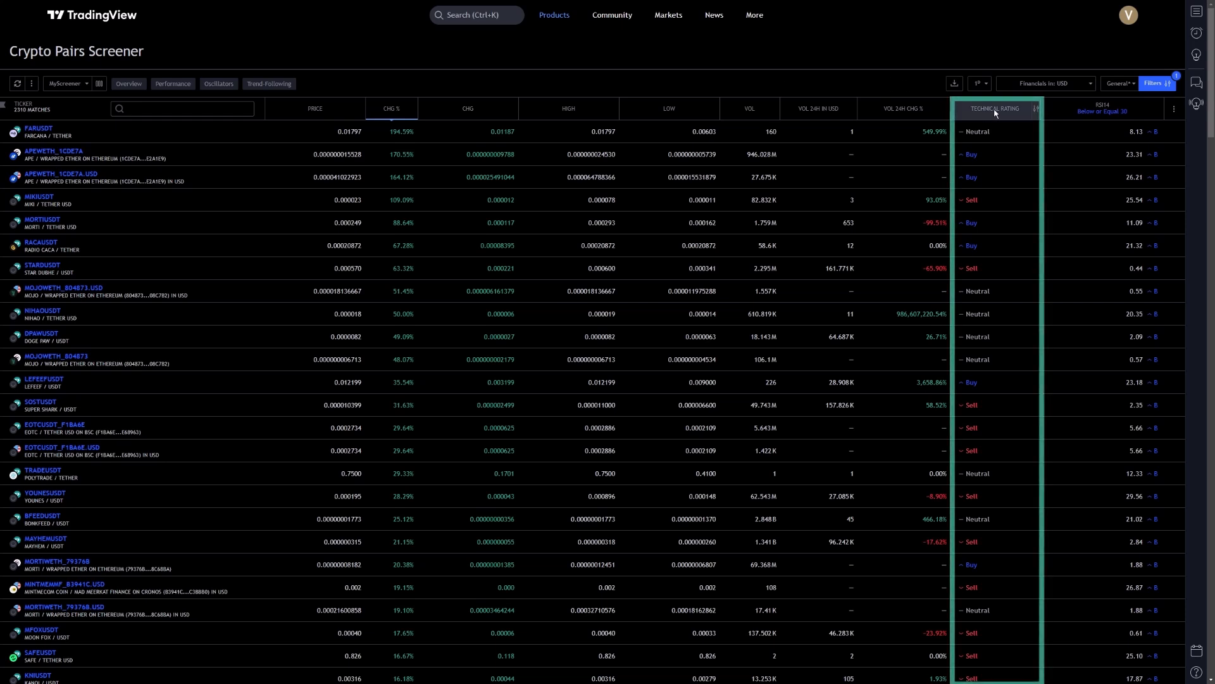
- Sort by Technical Rating, toggling until Strong Buy pairs like APRAZAPUSD lead
{"action": "left_click", "coordinate": [995, 109]}
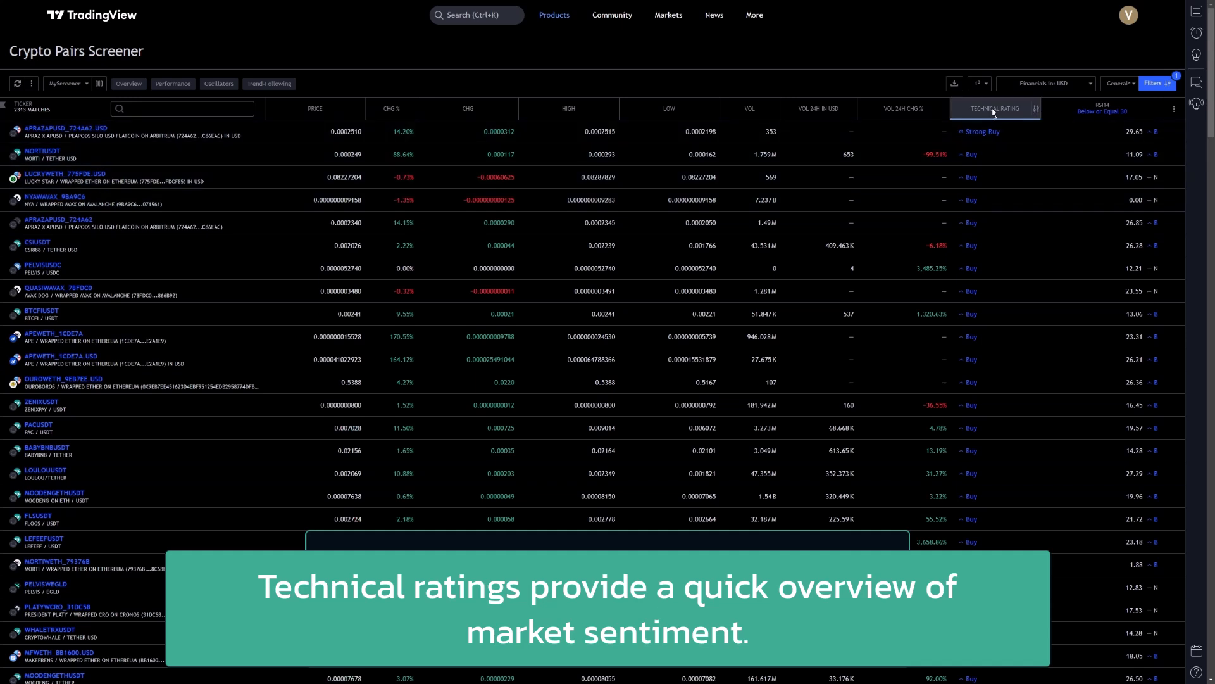
{"action": "left_click", "coordinate": [997, 109]}
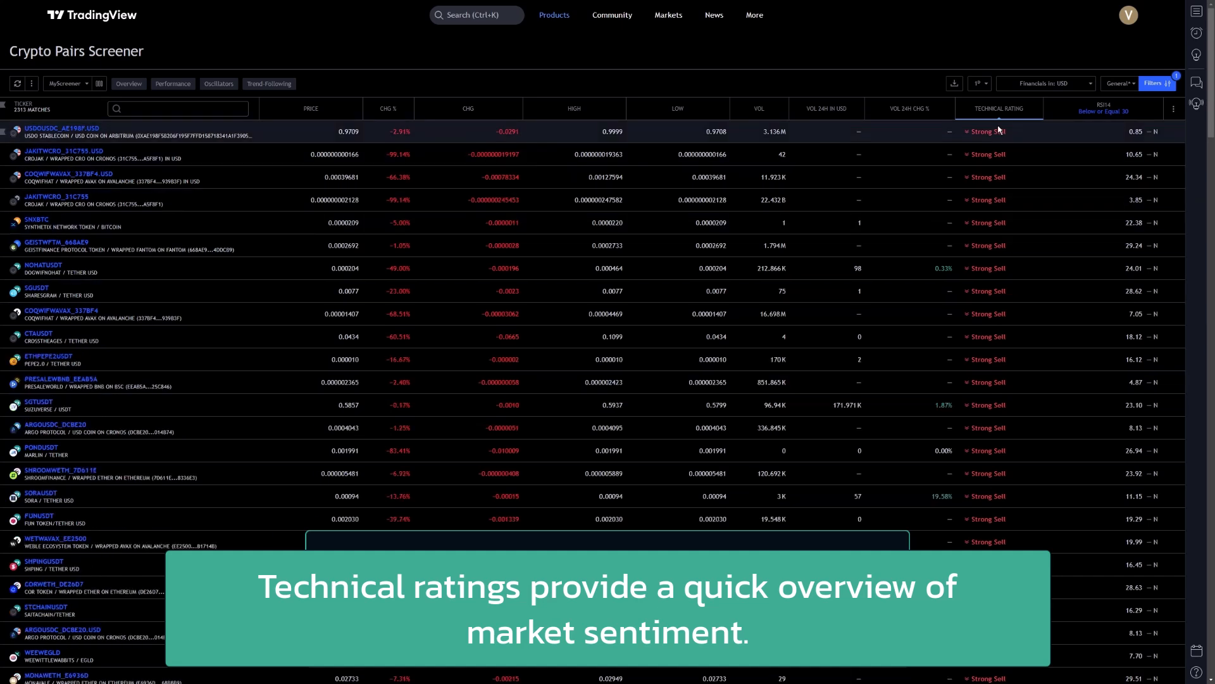
{"action": "left_click", "coordinate": [986, 107]}
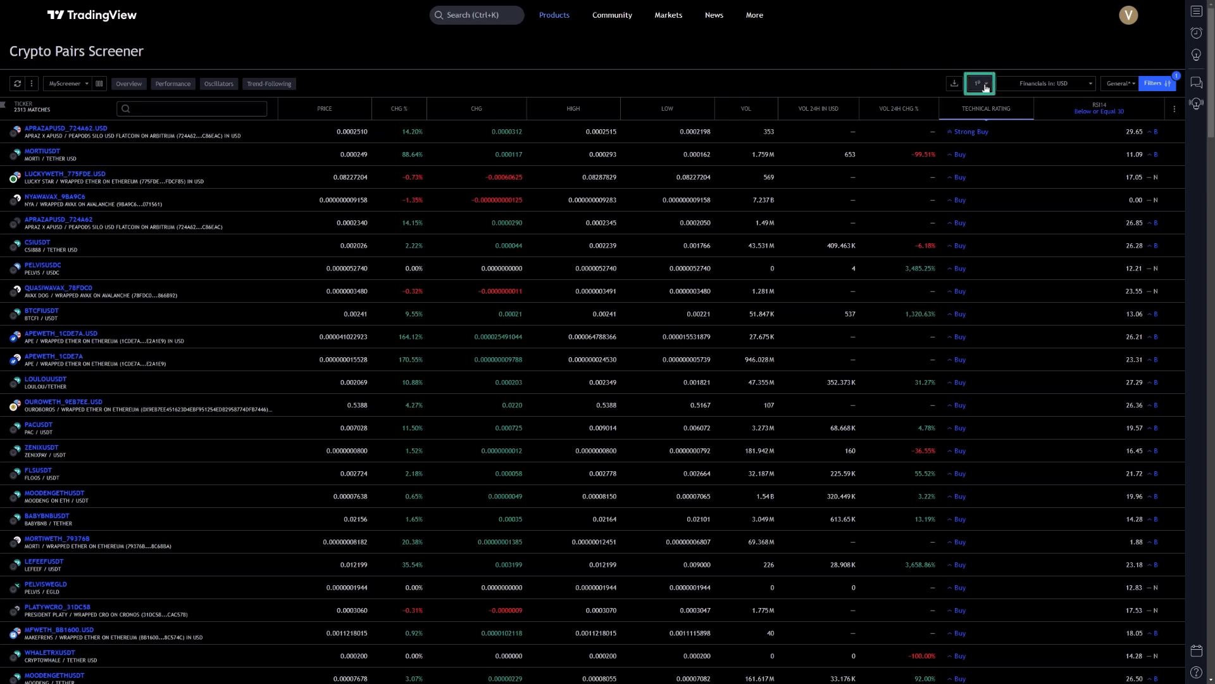
- Pick a different screener interval from the timeframe dropdown, yielding 2,305 pairs
{"action": "left_click", "coordinate": [980, 83]}
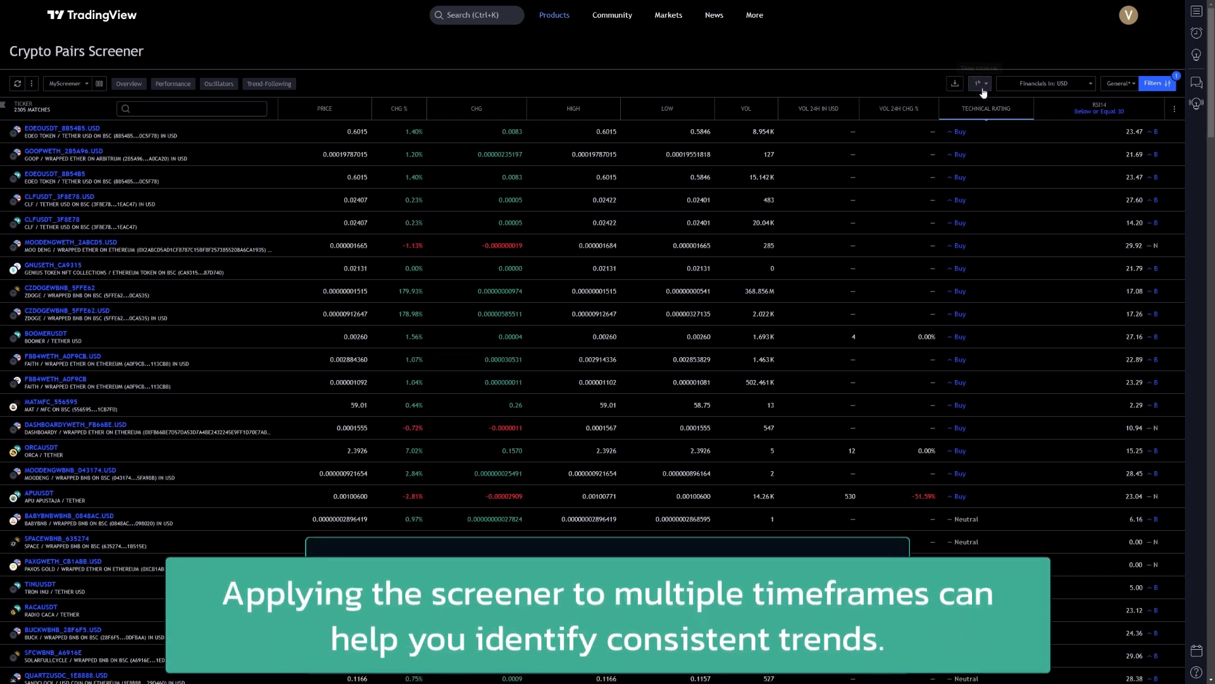
{"action": "left_click", "coordinate": [977, 83]}
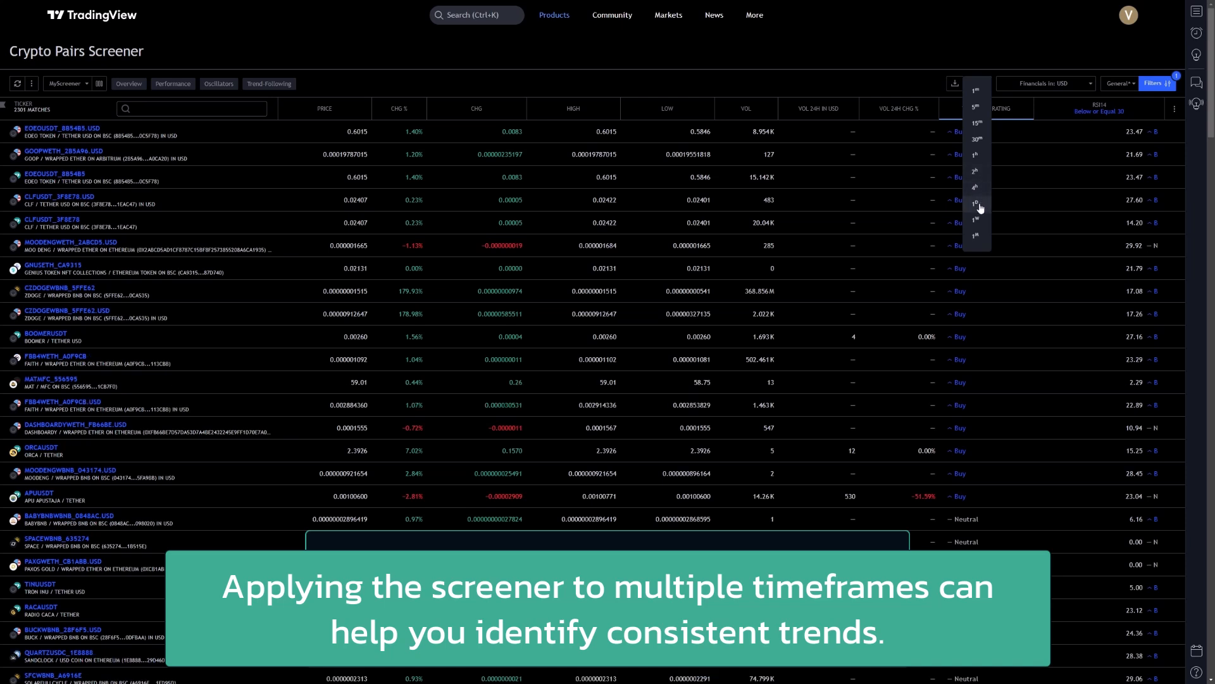
{"action": "left_click", "coordinate": [975, 204]}
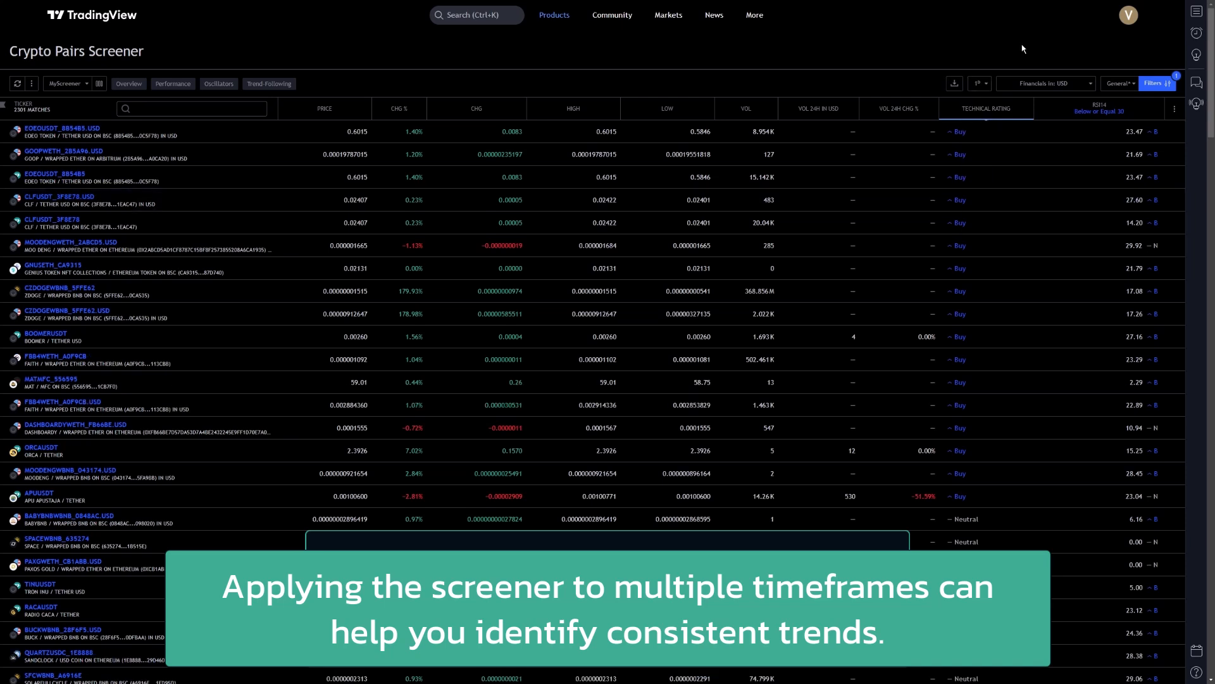